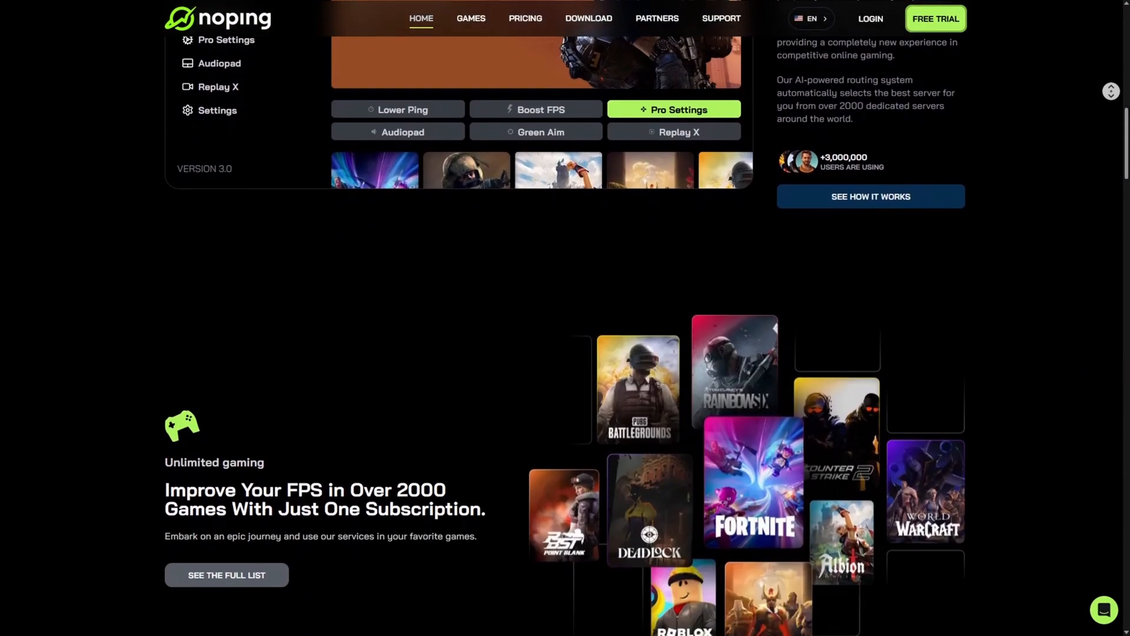
# - Leave the NoPing page and bring the NVIDIA app Home screen forward
pyautogui.click(16, 619)
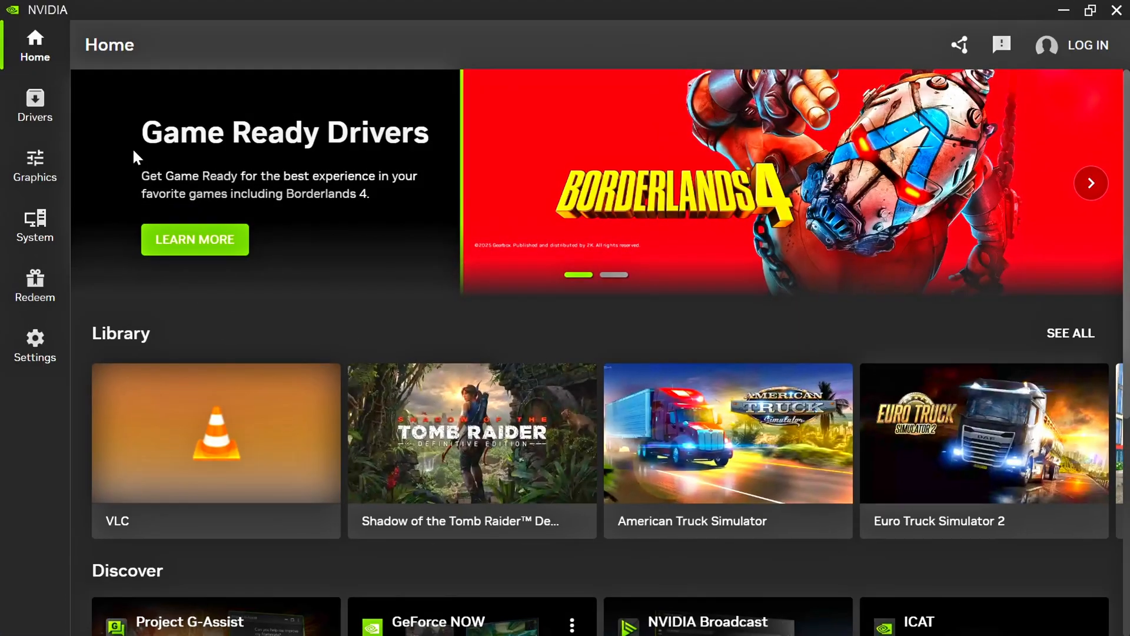
# - Go to Graphics > Global Settings and review CUDA - GPUs, cancelling without changes
pyautogui.click(34, 166)
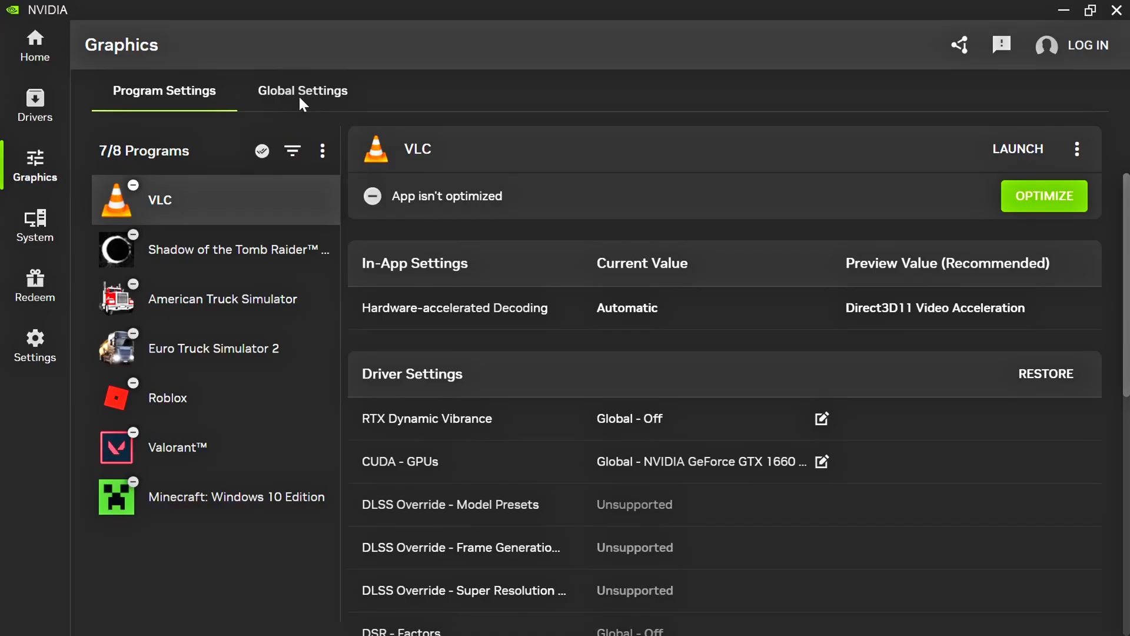
pyautogui.click(303, 90)
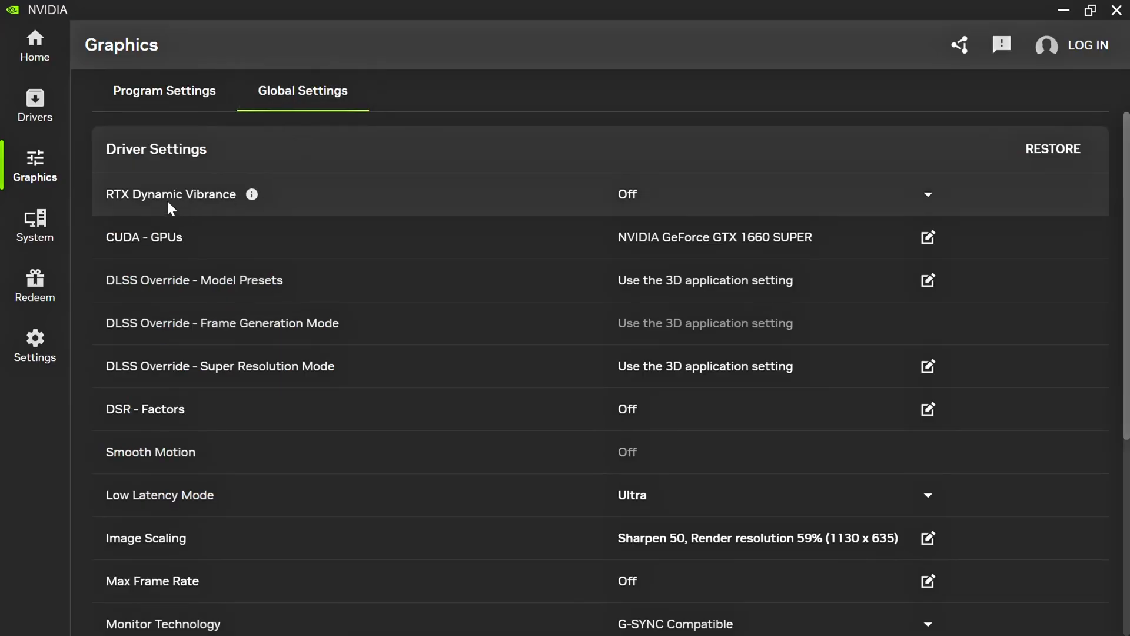
pyautogui.moveTo(723, 209)
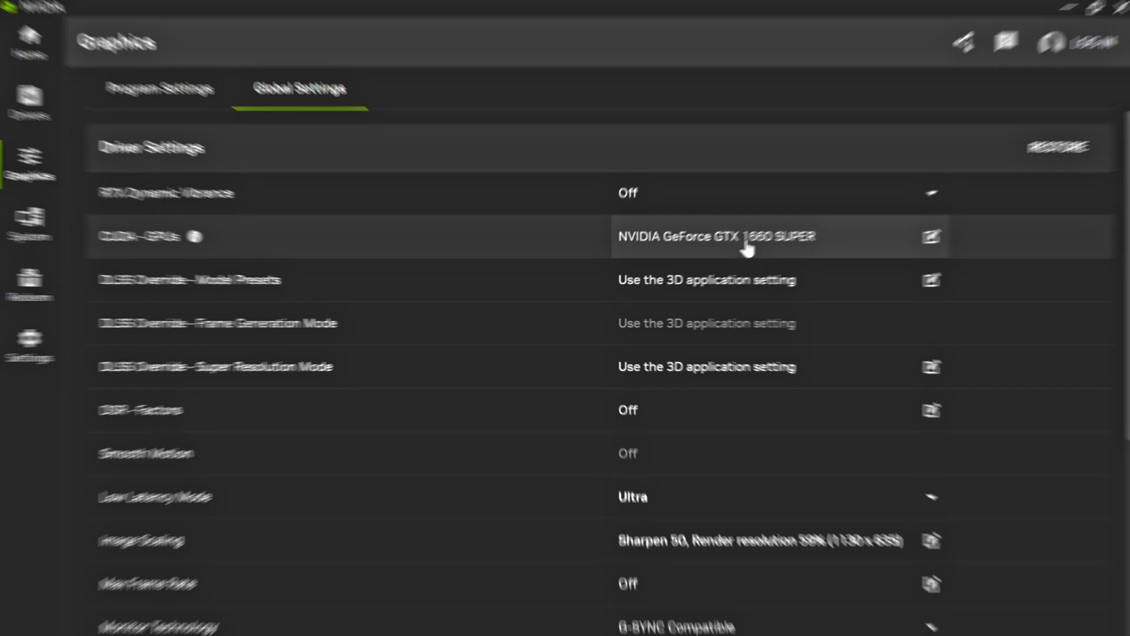
pyautogui.click(930, 236)
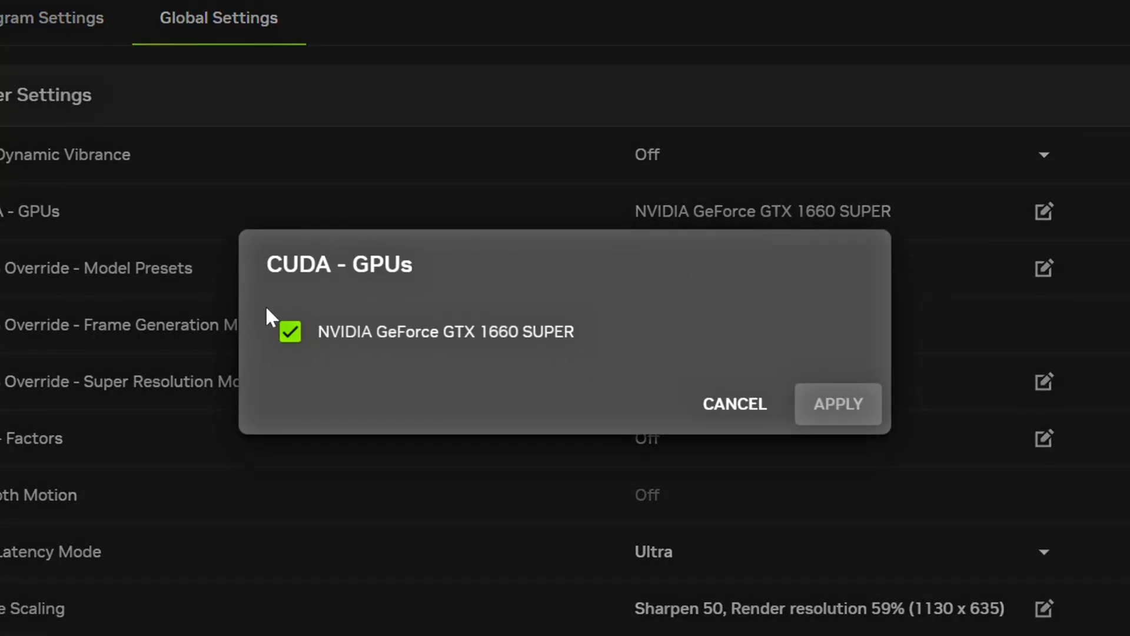
pyautogui.click(733, 404)
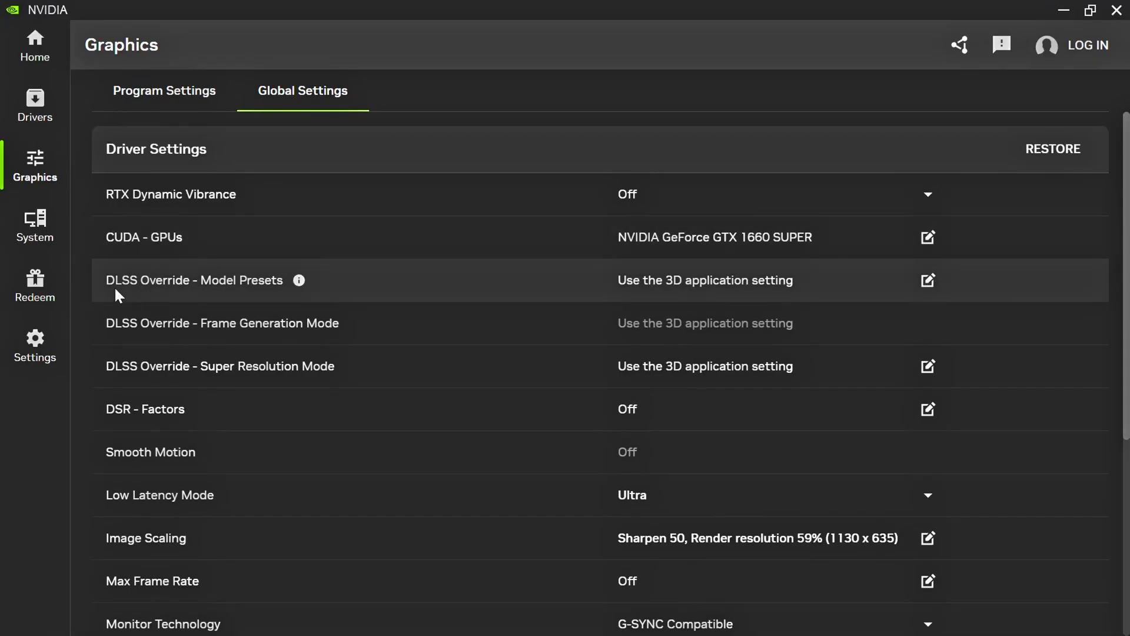
pyautogui.moveTo(249, 302)
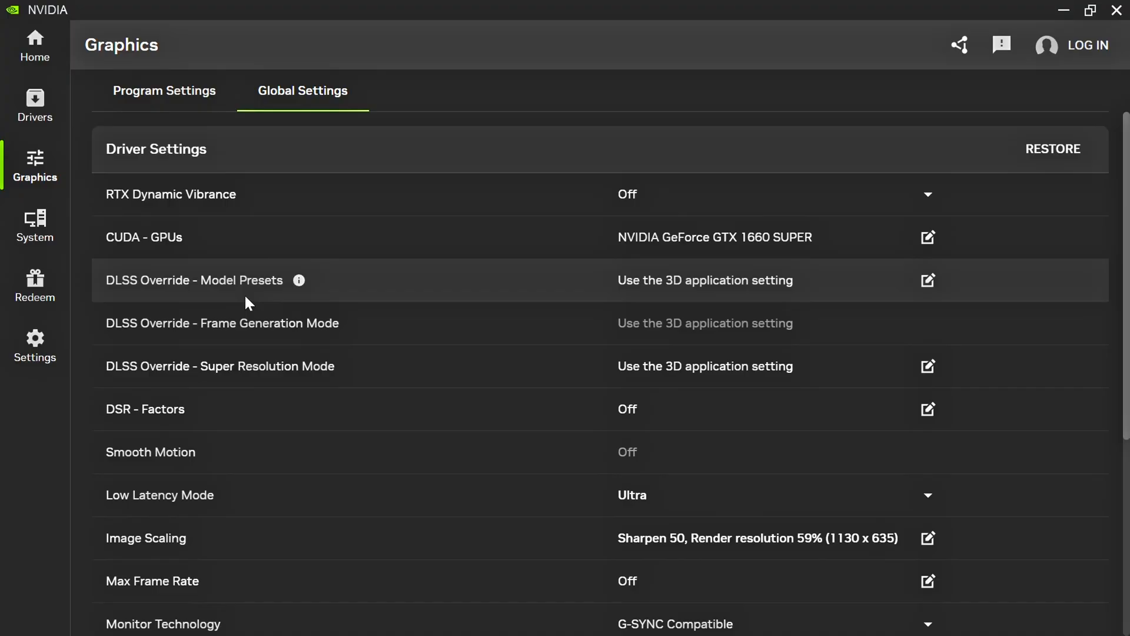
pyautogui.moveTo(320, 339)
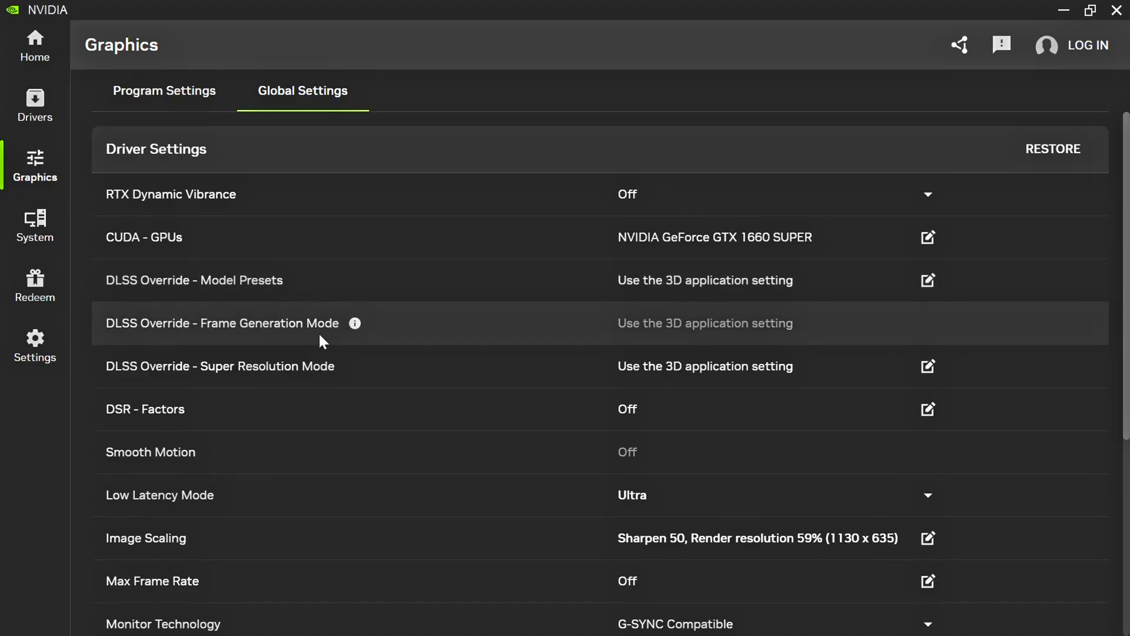
pyautogui.moveTo(232, 378)
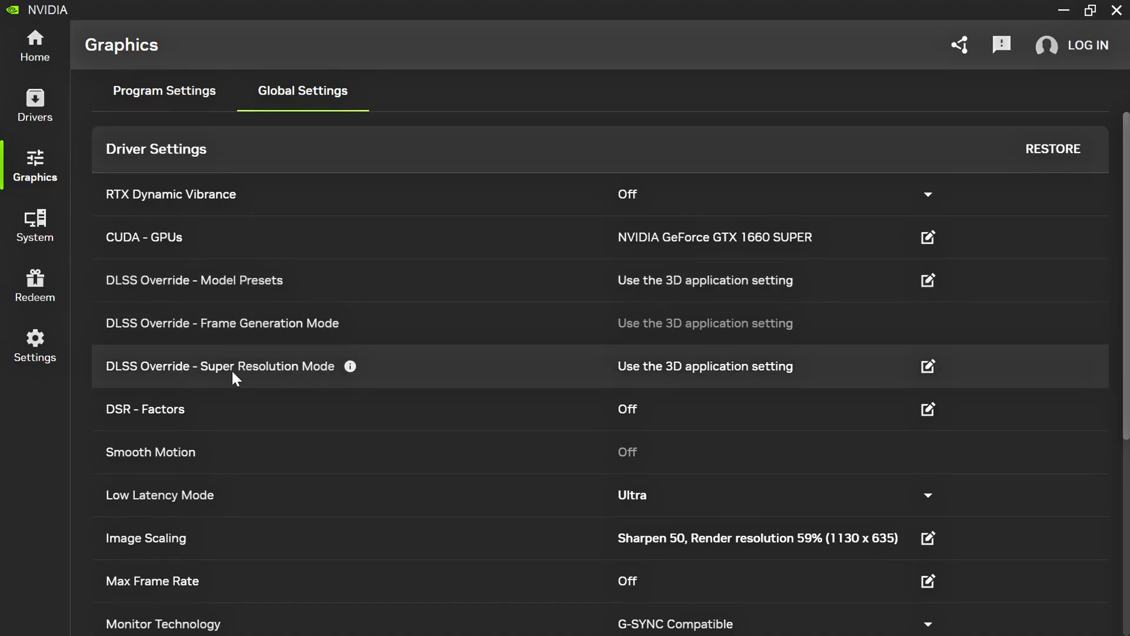
pyautogui.moveTo(655, 298)
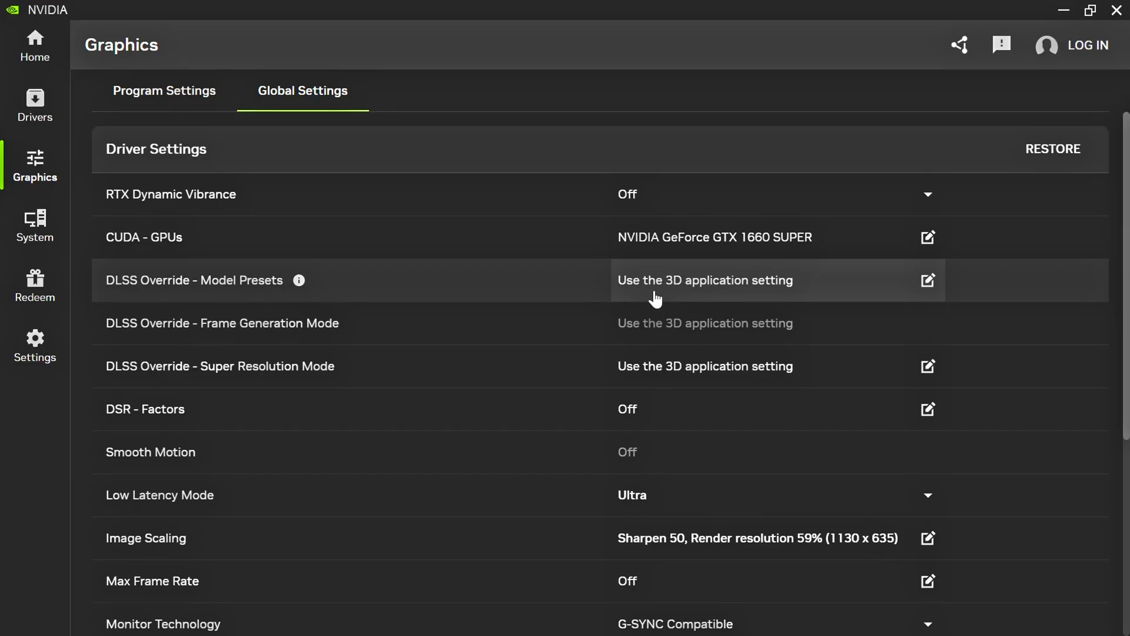
# - Review DLSS Override - Model Presets, keeping the 3D application setting
pyautogui.click(928, 281)
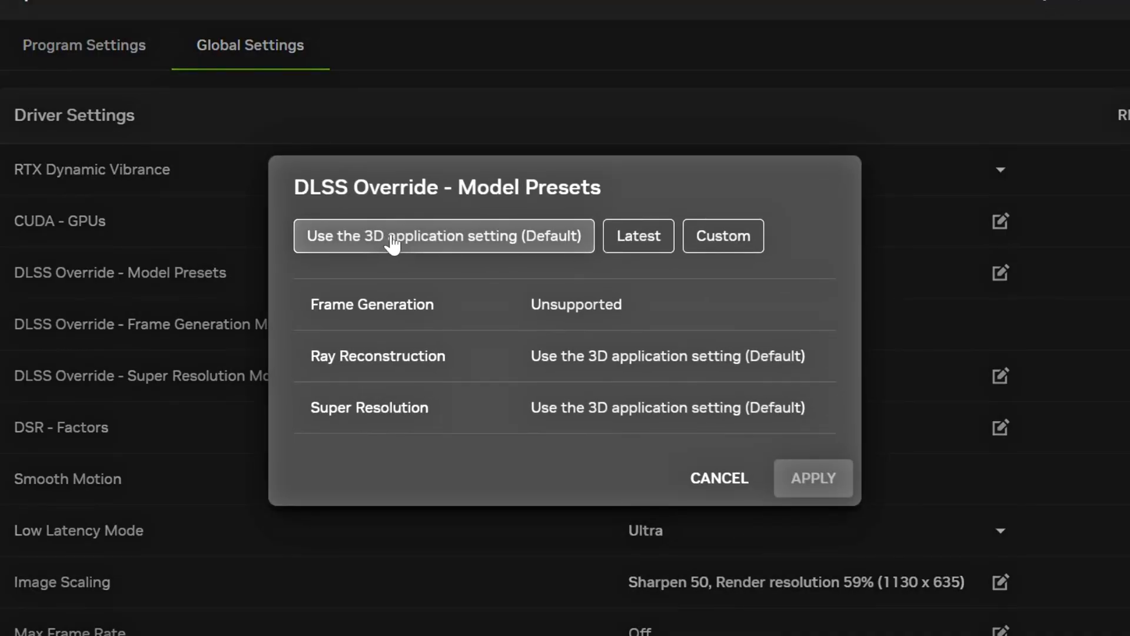
pyautogui.click(718, 478)
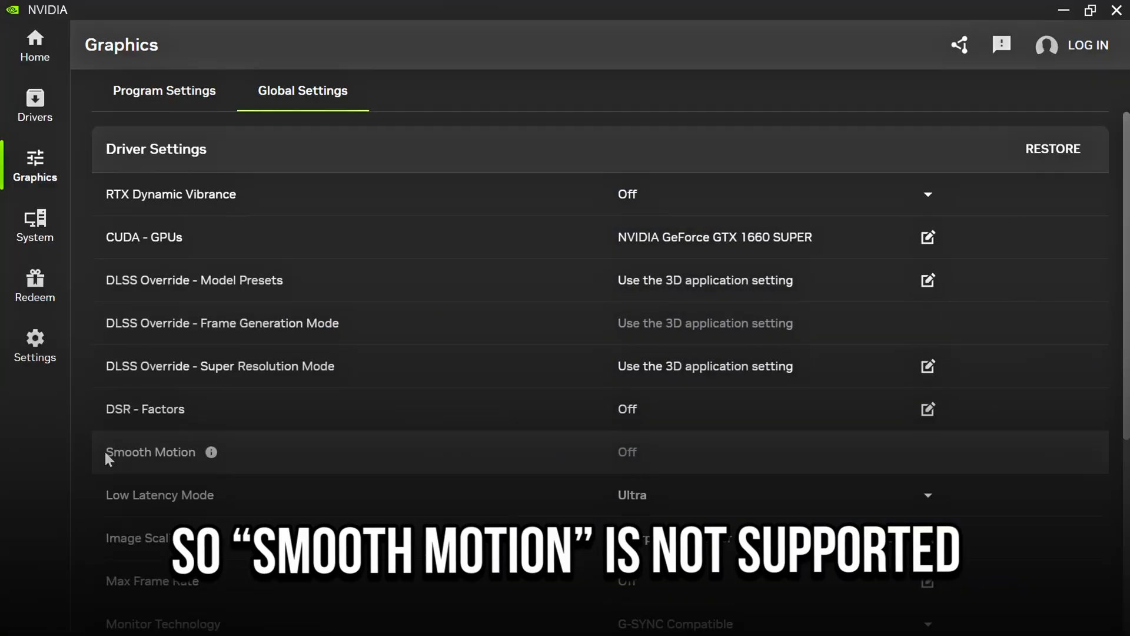
pyautogui.moveTo(604, 464)
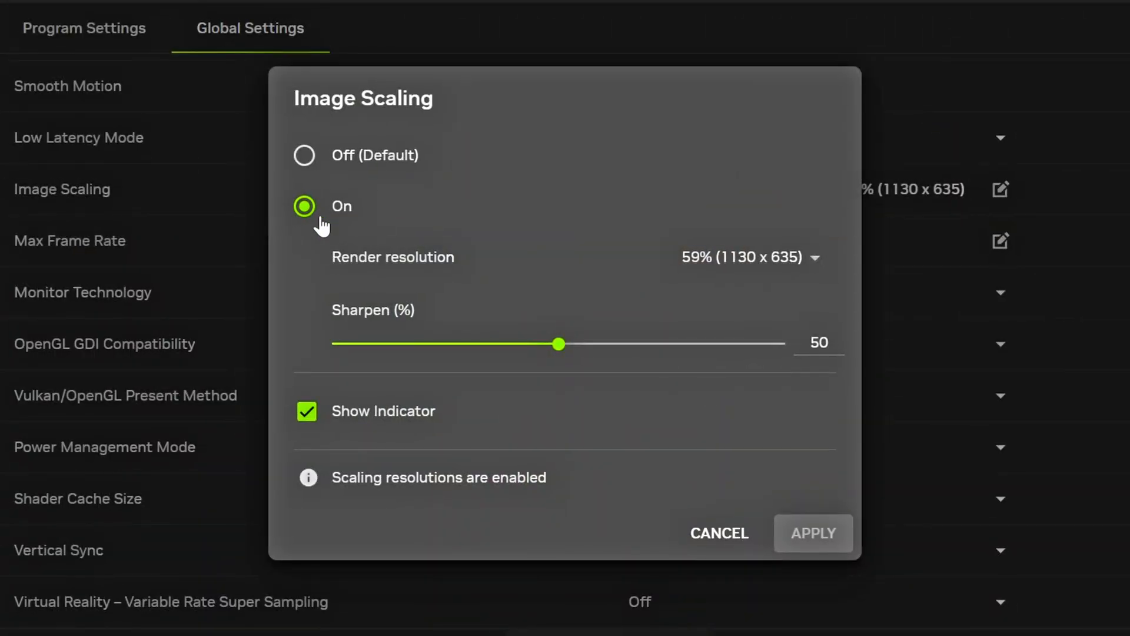
pyautogui.click(753, 257)
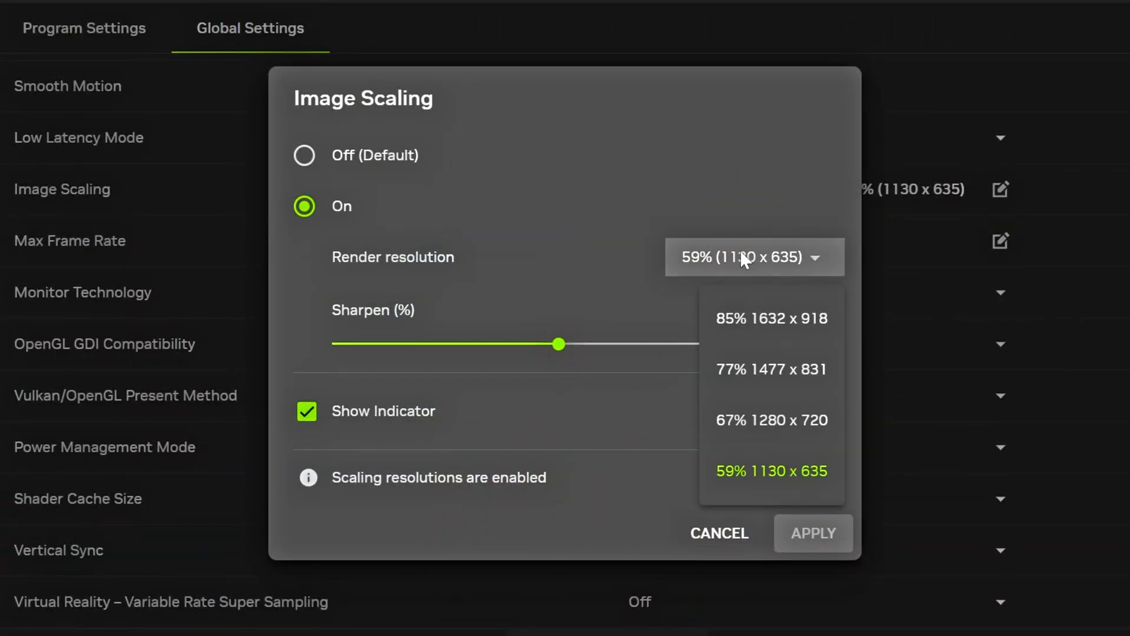
pyautogui.moveTo(760, 378)
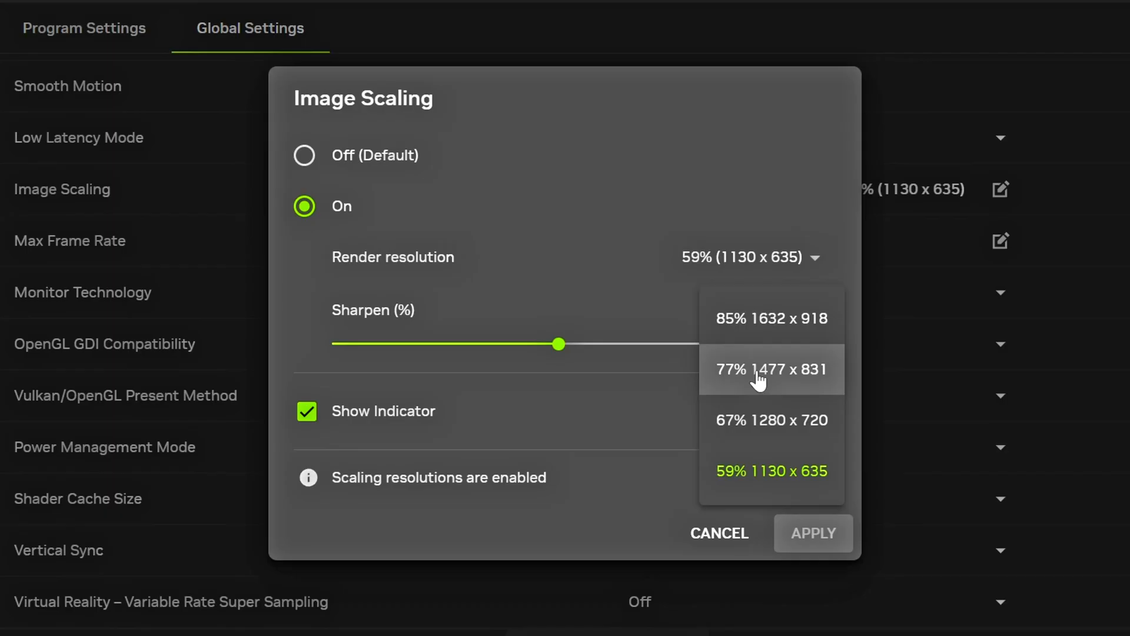
pyautogui.moveTo(802, 486)
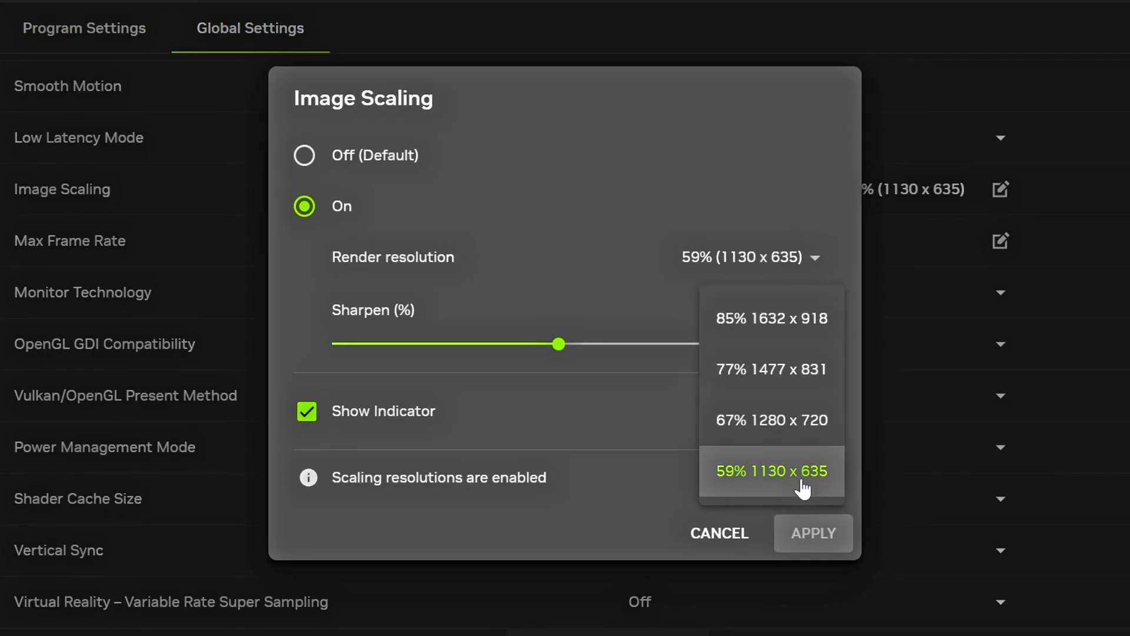
pyautogui.moveTo(815, 493)
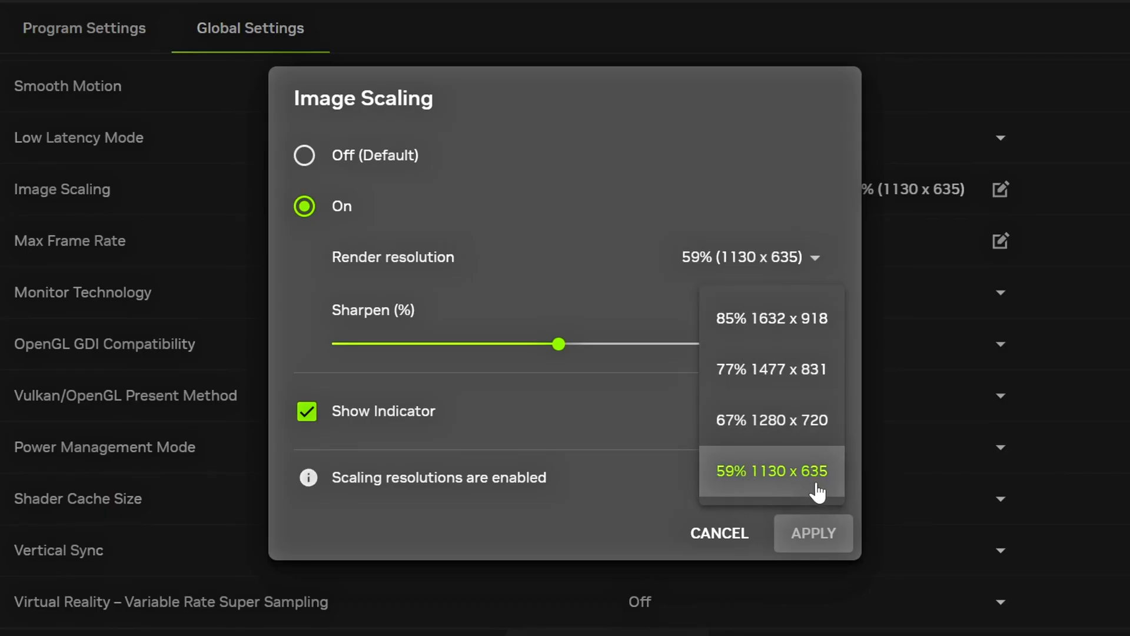
pyautogui.moveTo(769, 369)
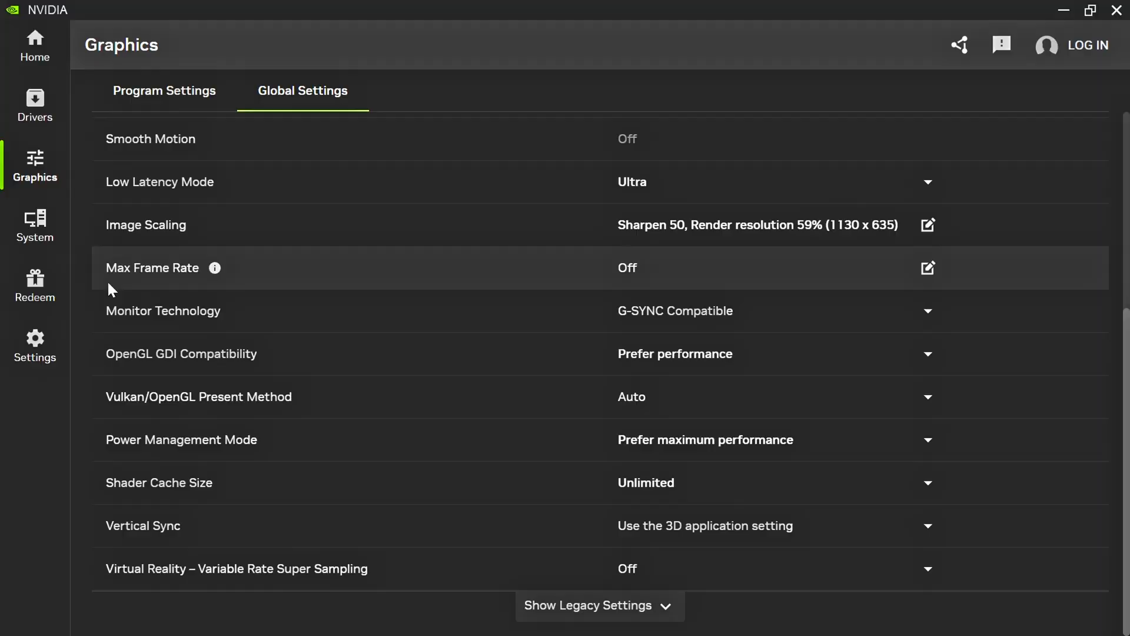
pyautogui.moveTo(698, 278)
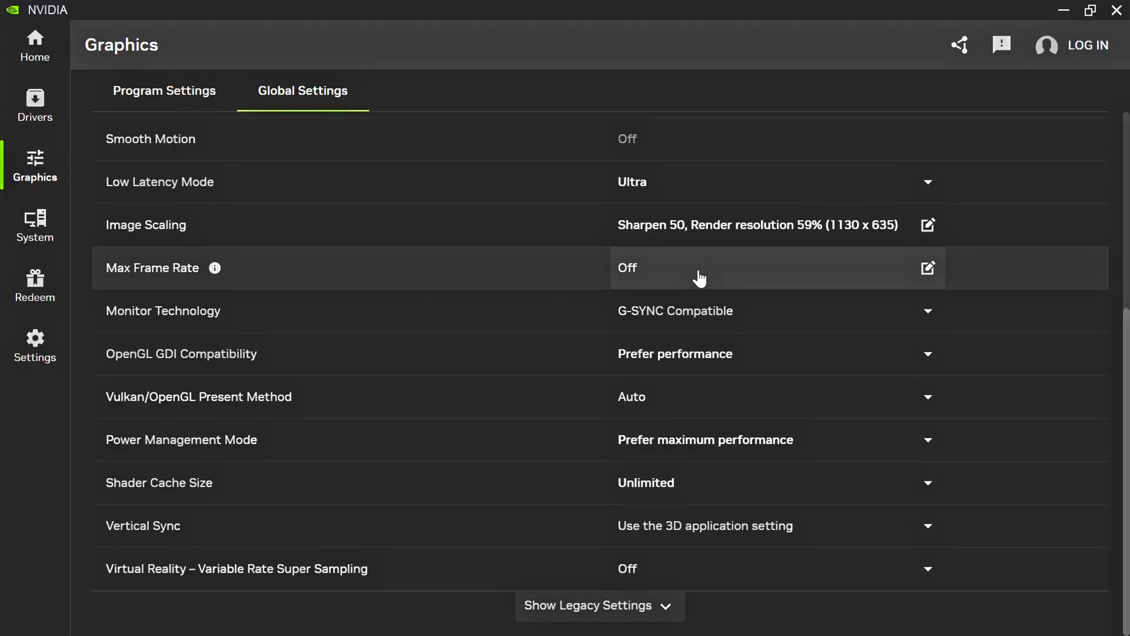
pyautogui.moveTo(707, 320)
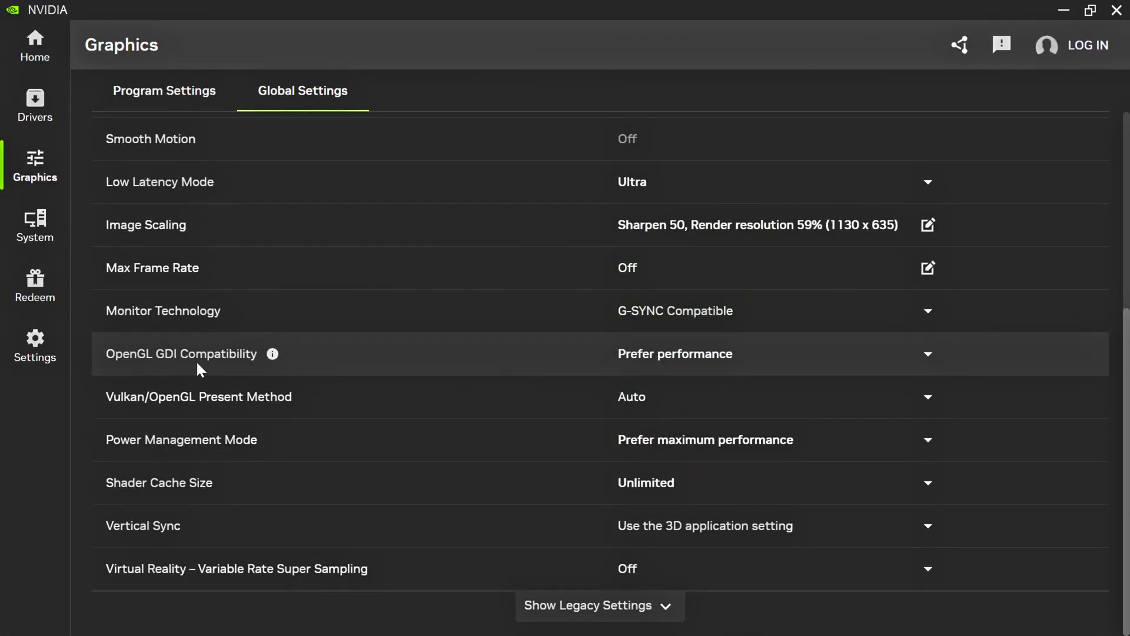
pyautogui.moveTo(205, 368)
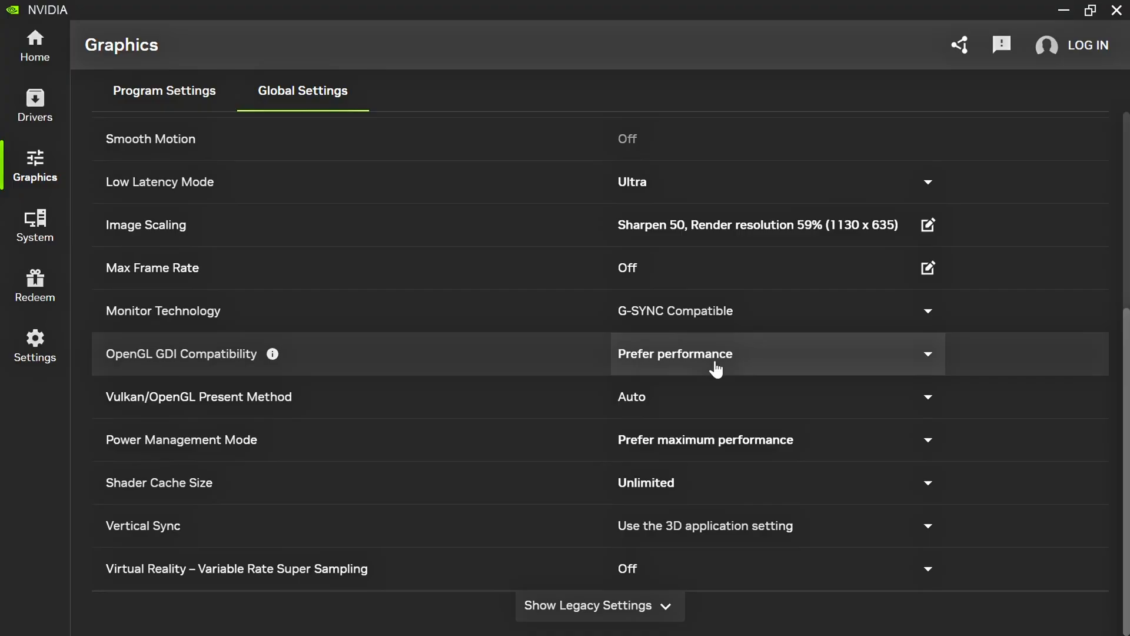
pyautogui.moveTo(247, 411)
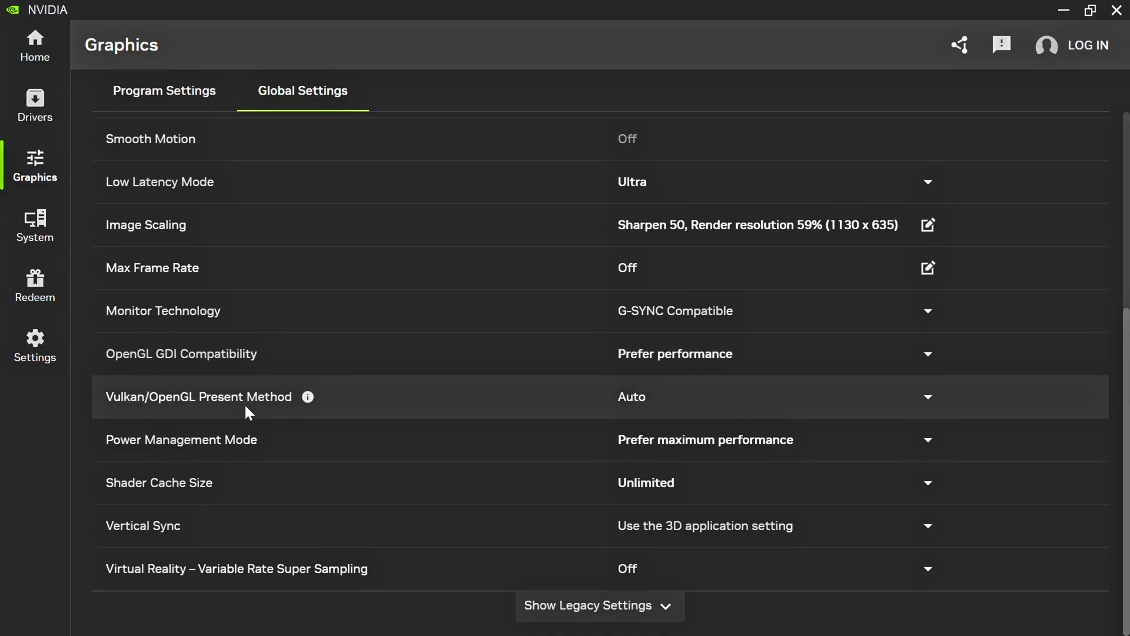
pyautogui.moveTo(637, 397)
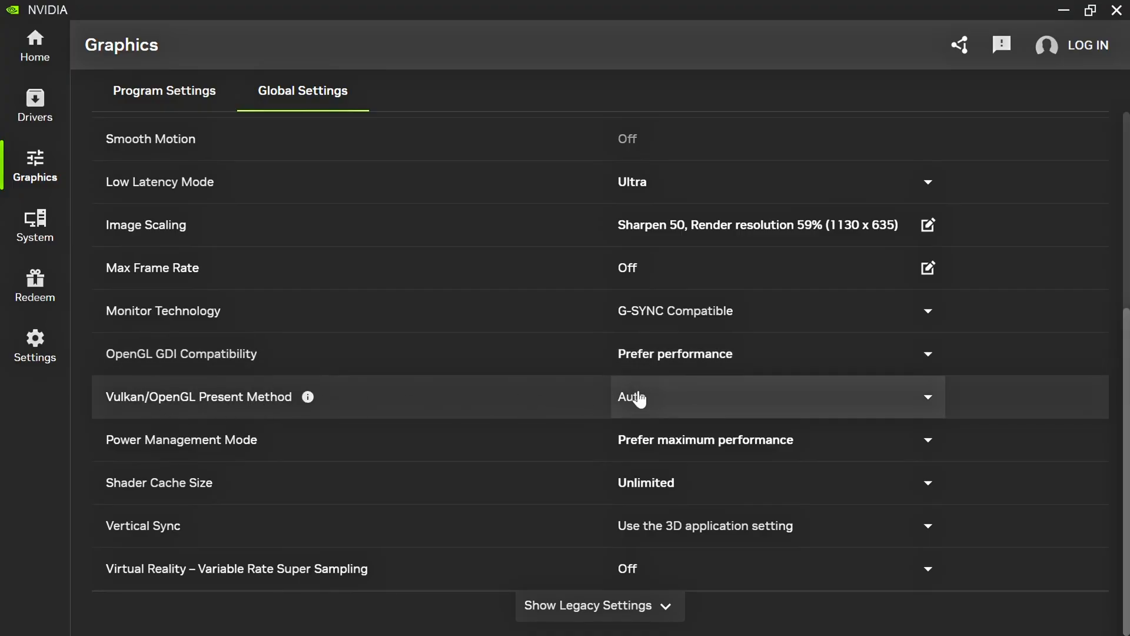
pyautogui.moveTo(140, 439)
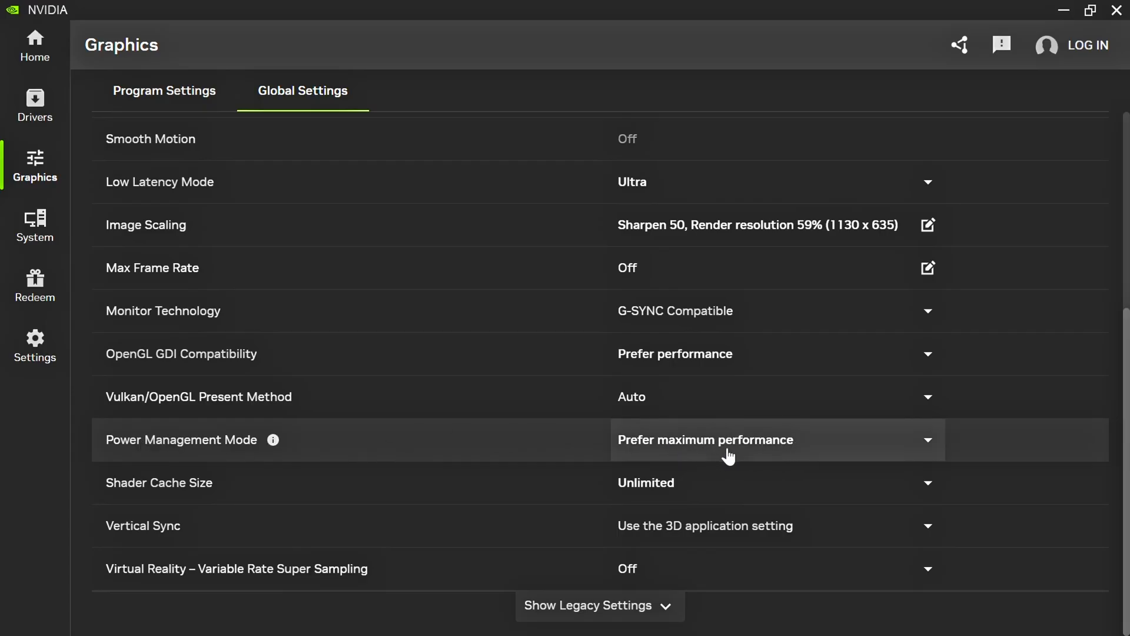
pyautogui.moveTo(159, 496)
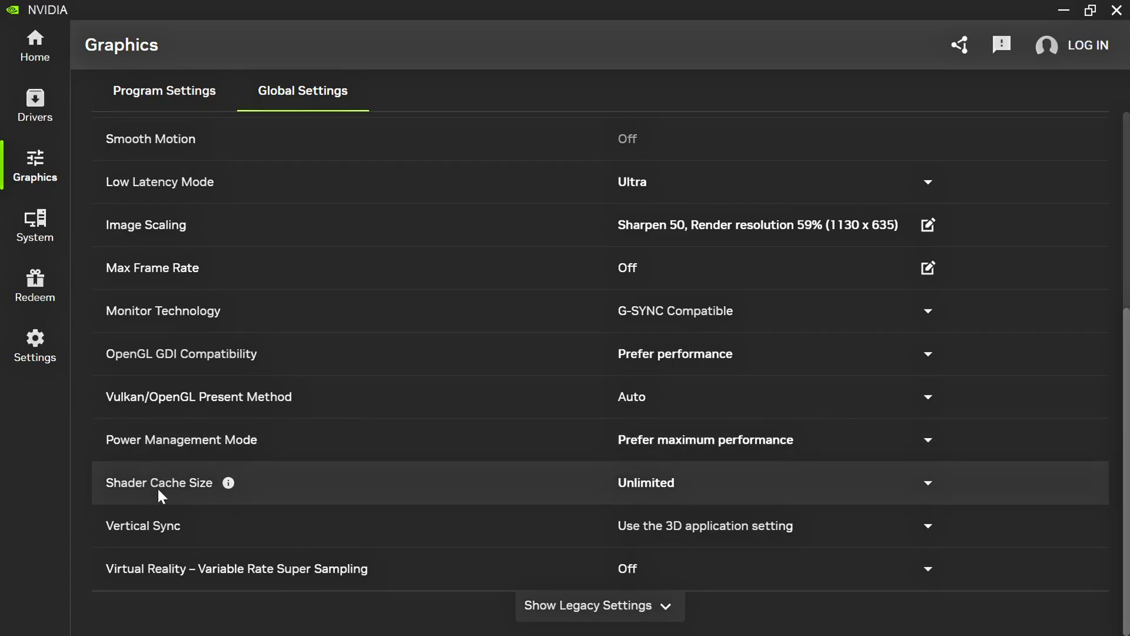
pyautogui.moveTo(690, 496)
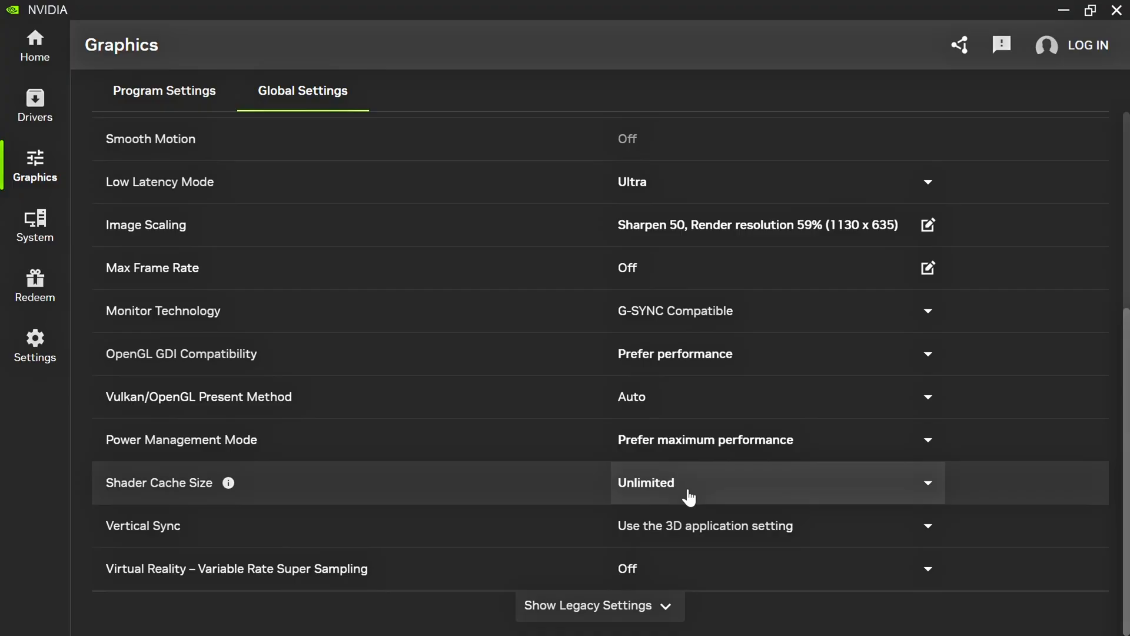
pyautogui.moveTo(707, 534)
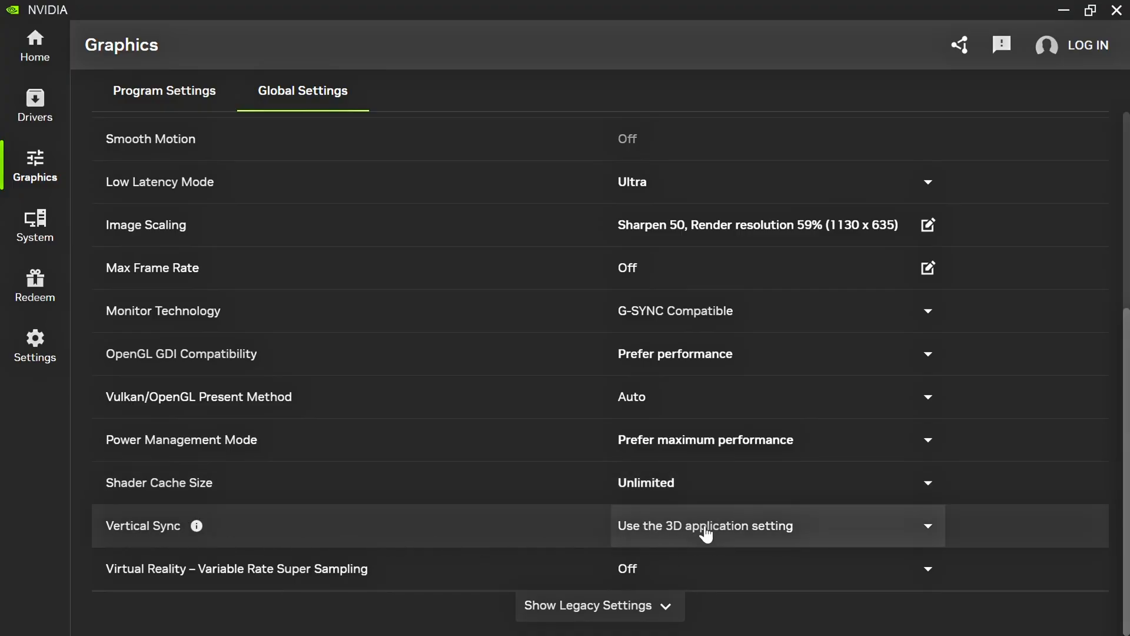
pyautogui.moveTo(726, 535)
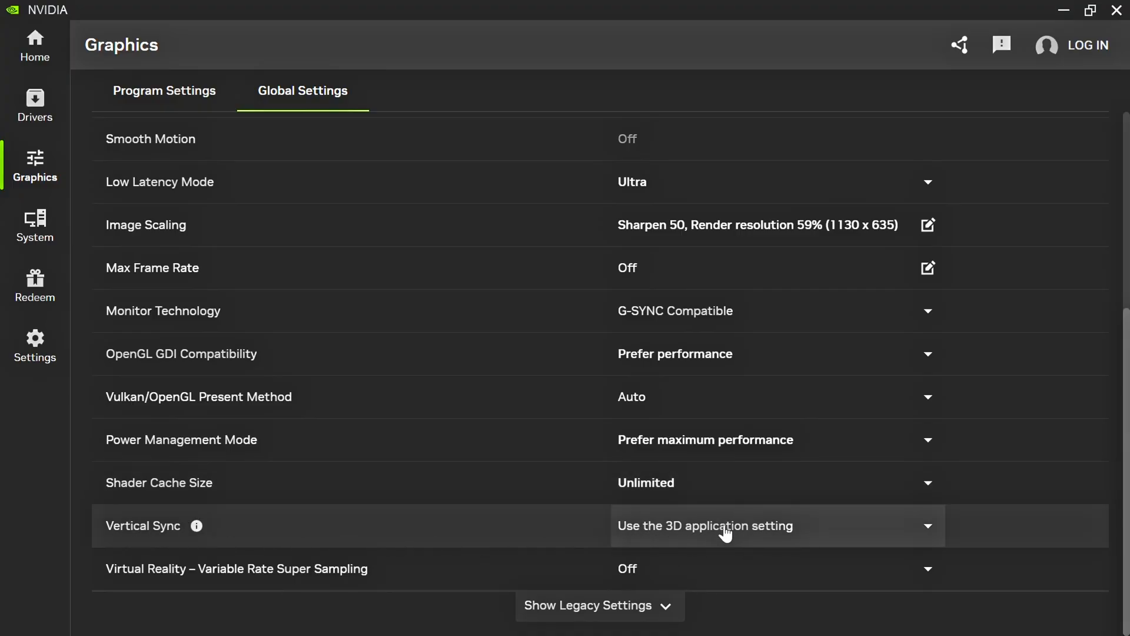
pyautogui.moveTo(234, 588)
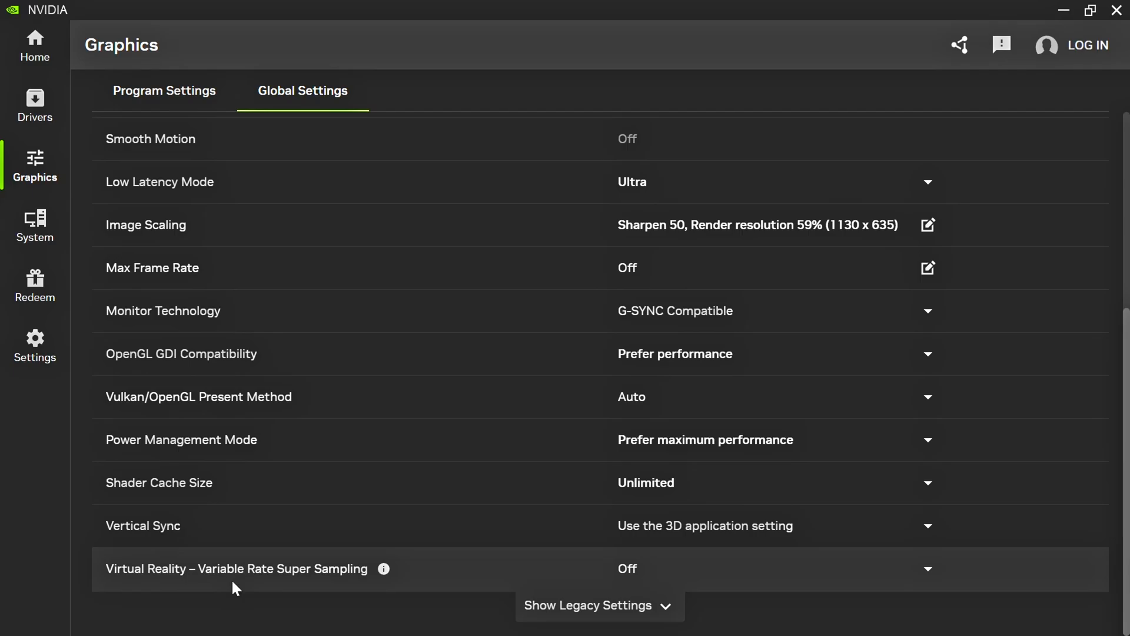
pyautogui.moveTo(649, 570)
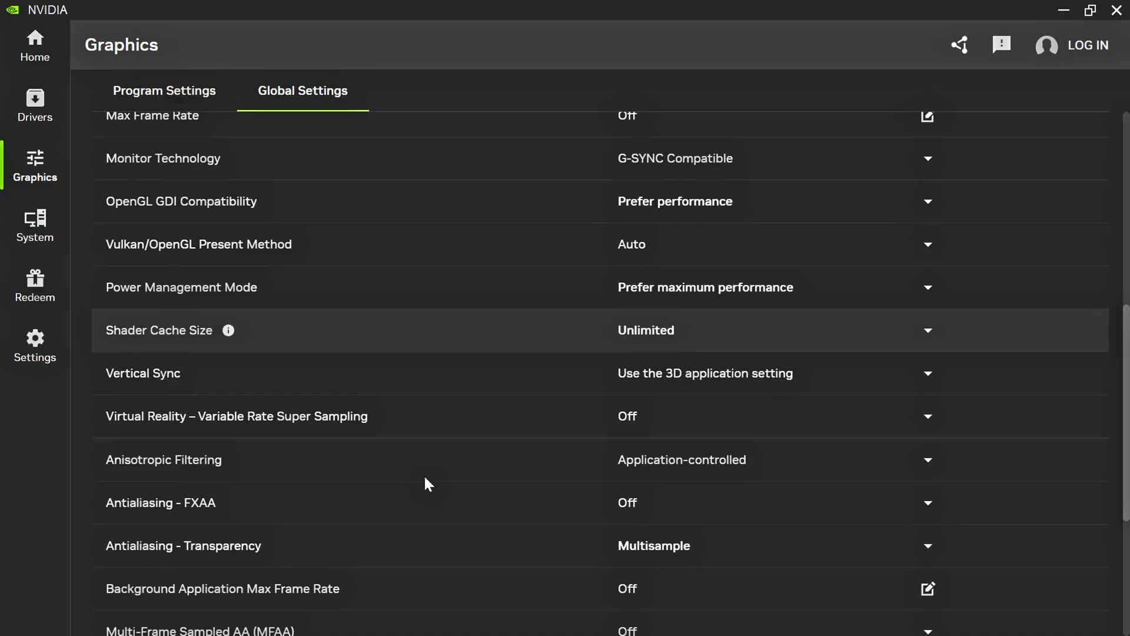
# - Scroll through Legacy Settings and review the PhysX processor options, cancelling unchanged
pyautogui.scroll(-3)
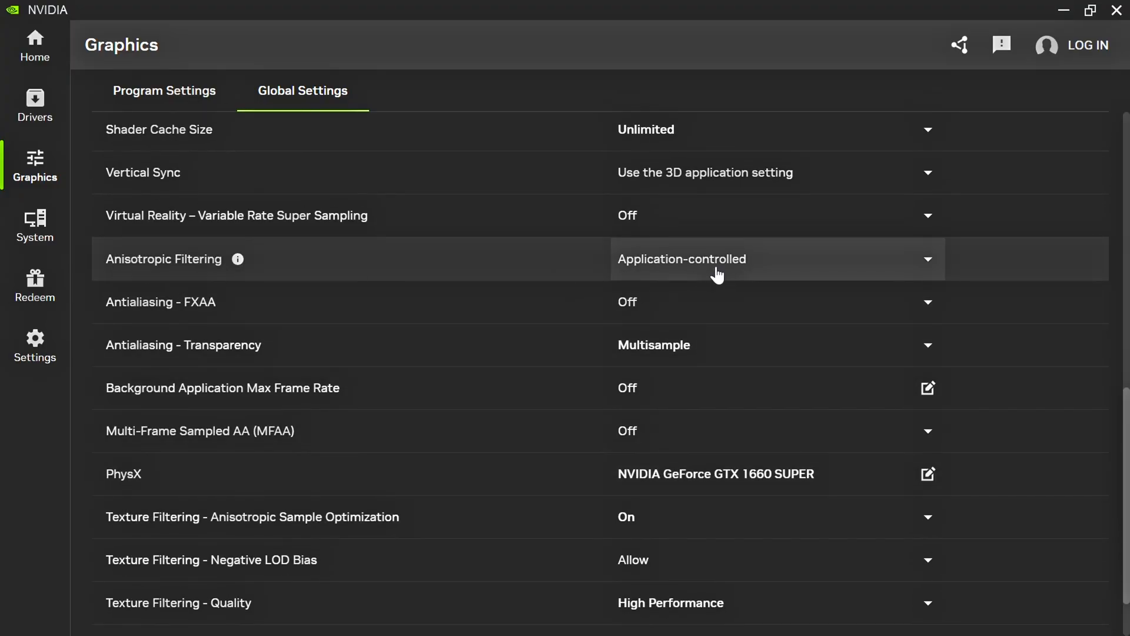
pyautogui.moveTo(128, 315)
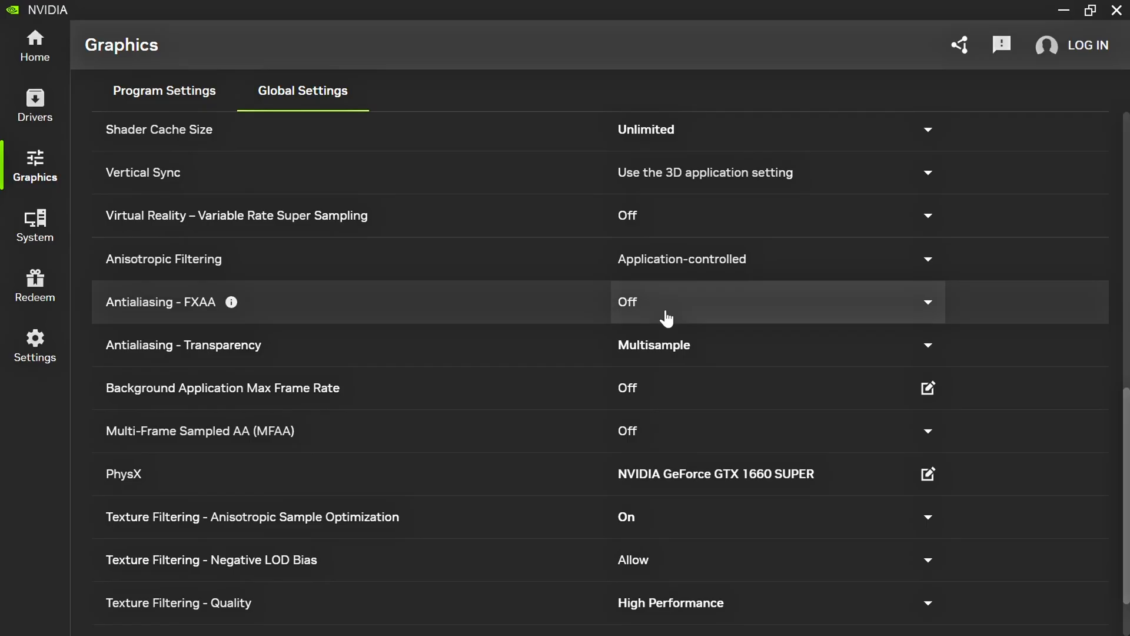
pyautogui.moveTo(186, 363)
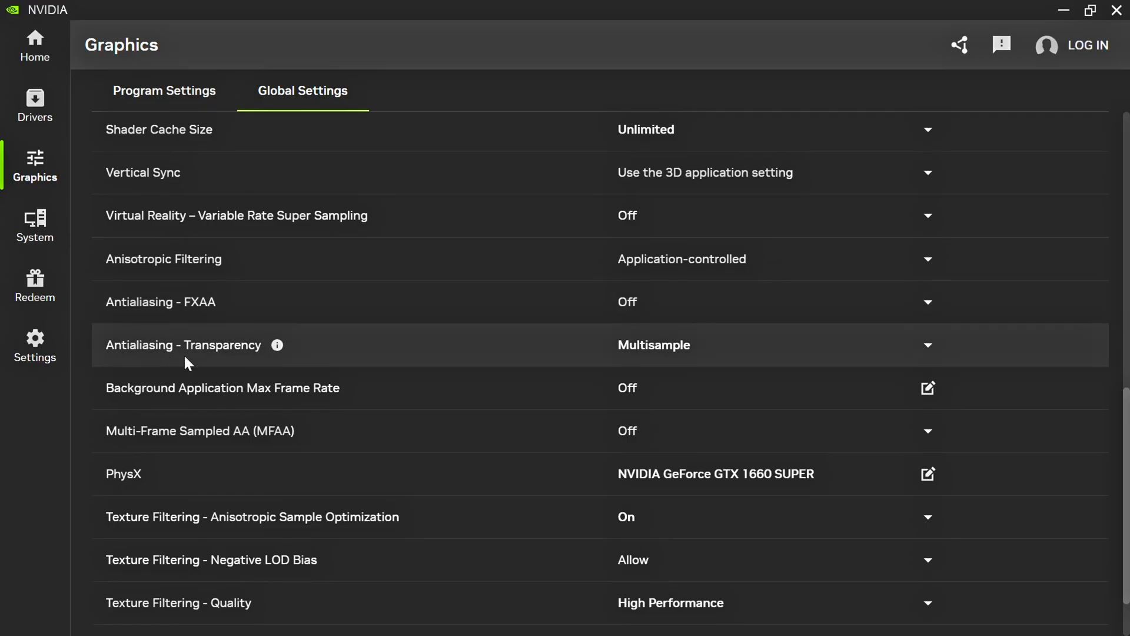
pyautogui.moveTo(663, 352)
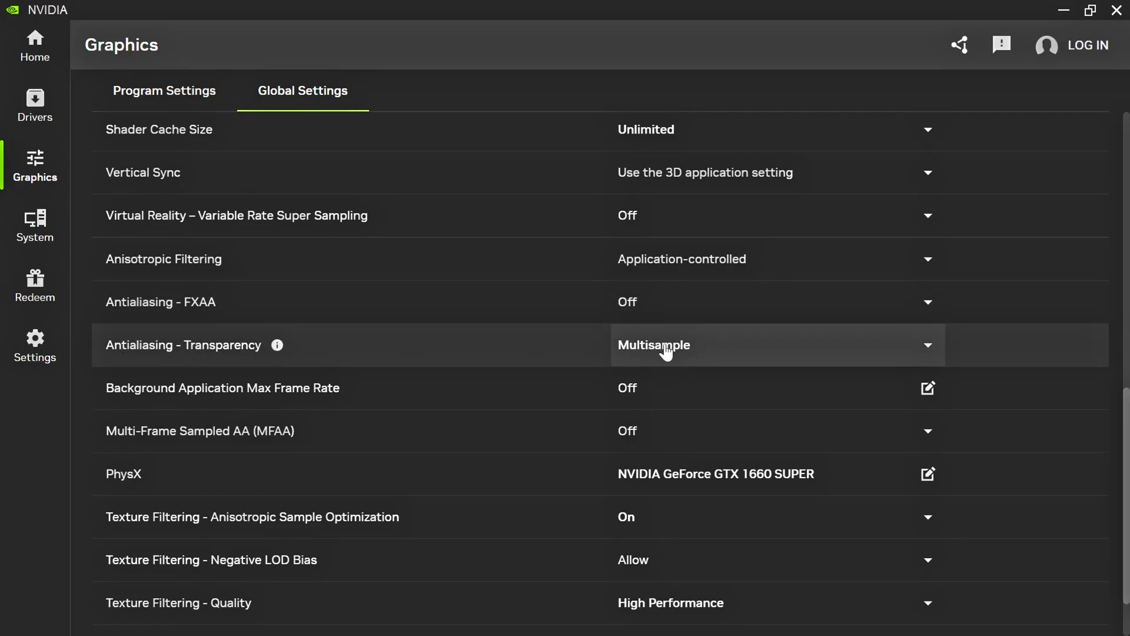
pyautogui.moveTo(310, 393)
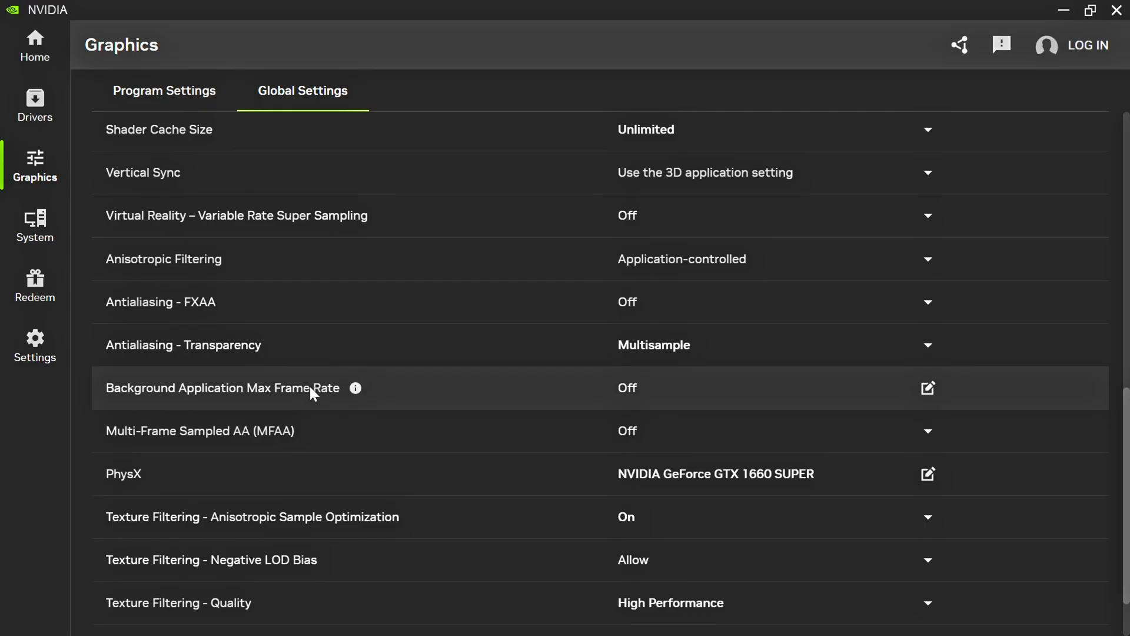
pyautogui.moveTo(543, 423)
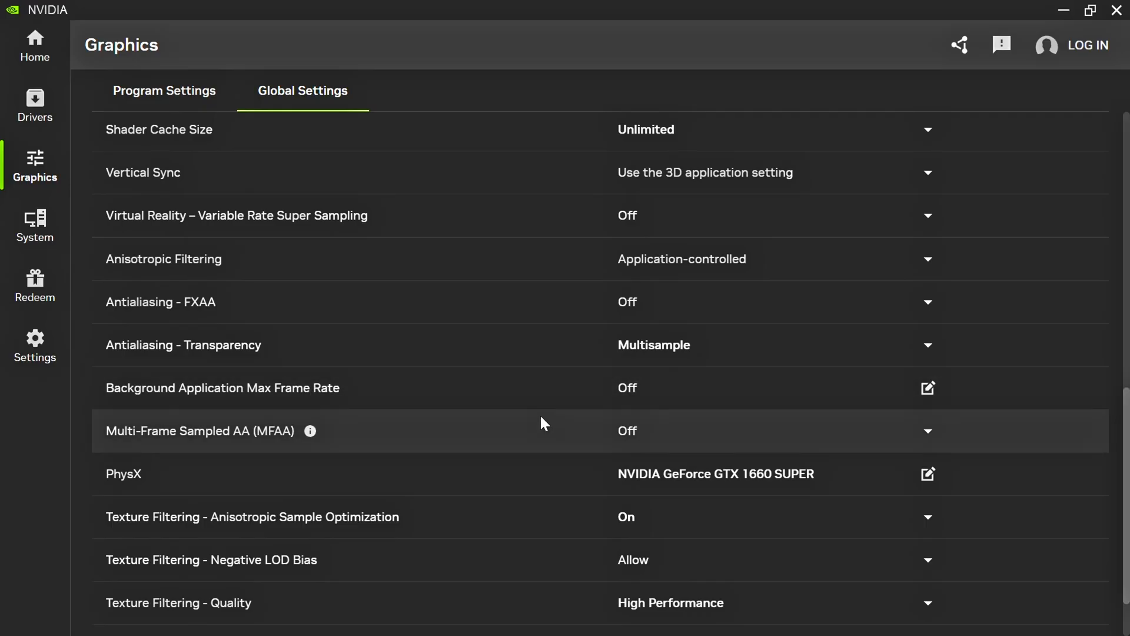
pyautogui.moveTo(219, 443)
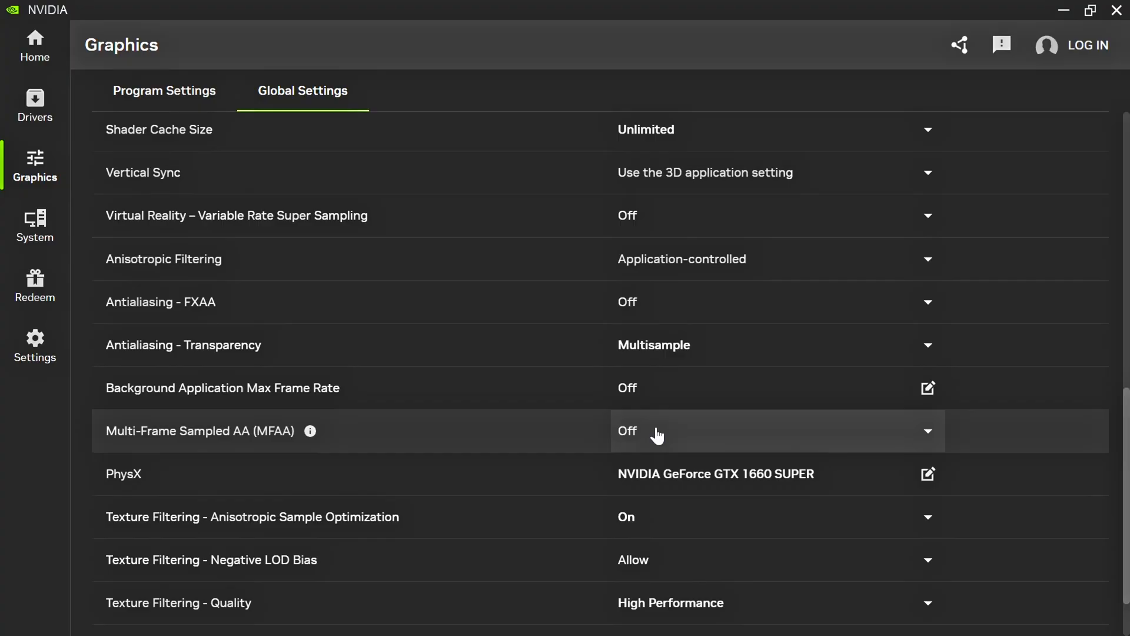
pyautogui.moveTo(649, 483)
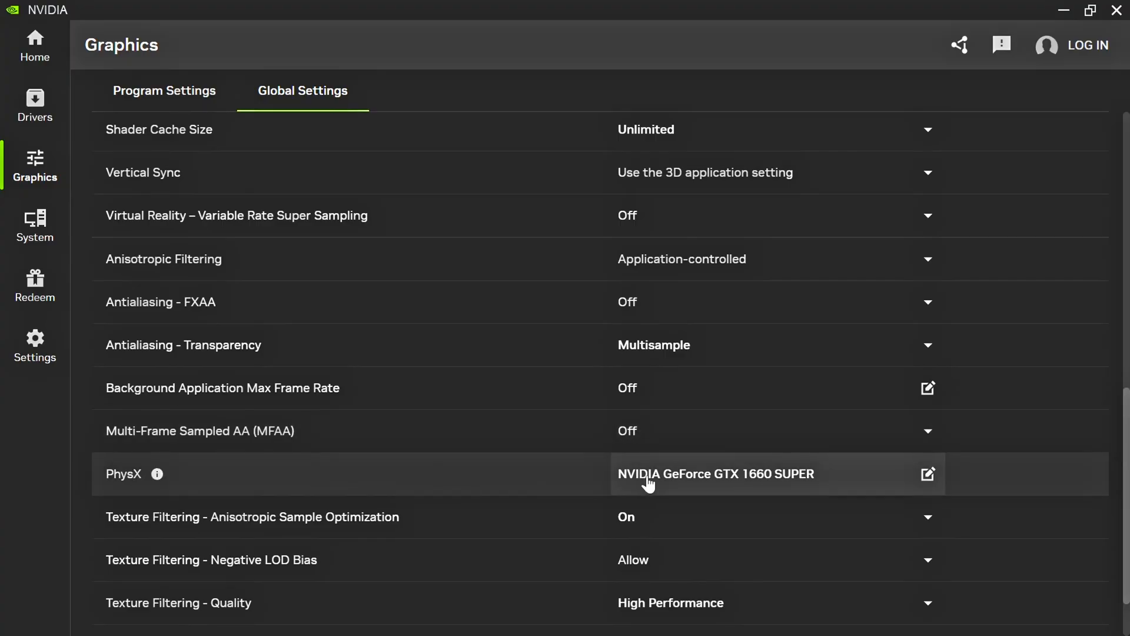
pyautogui.click(928, 474)
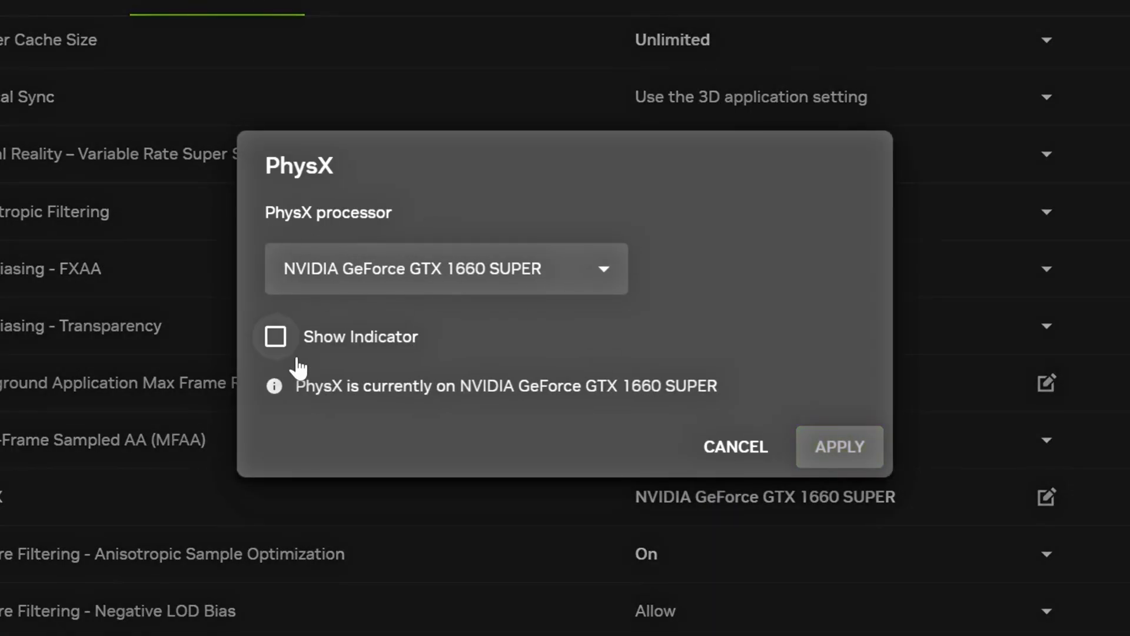
pyautogui.click(734, 446)
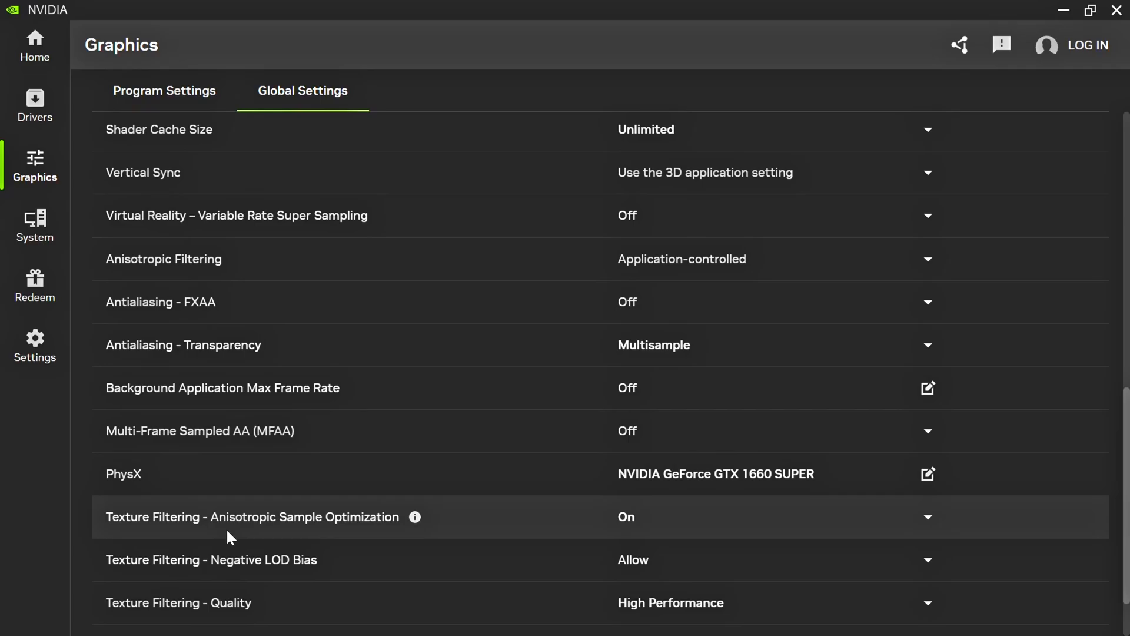
pyautogui.moveTo(635, 526)
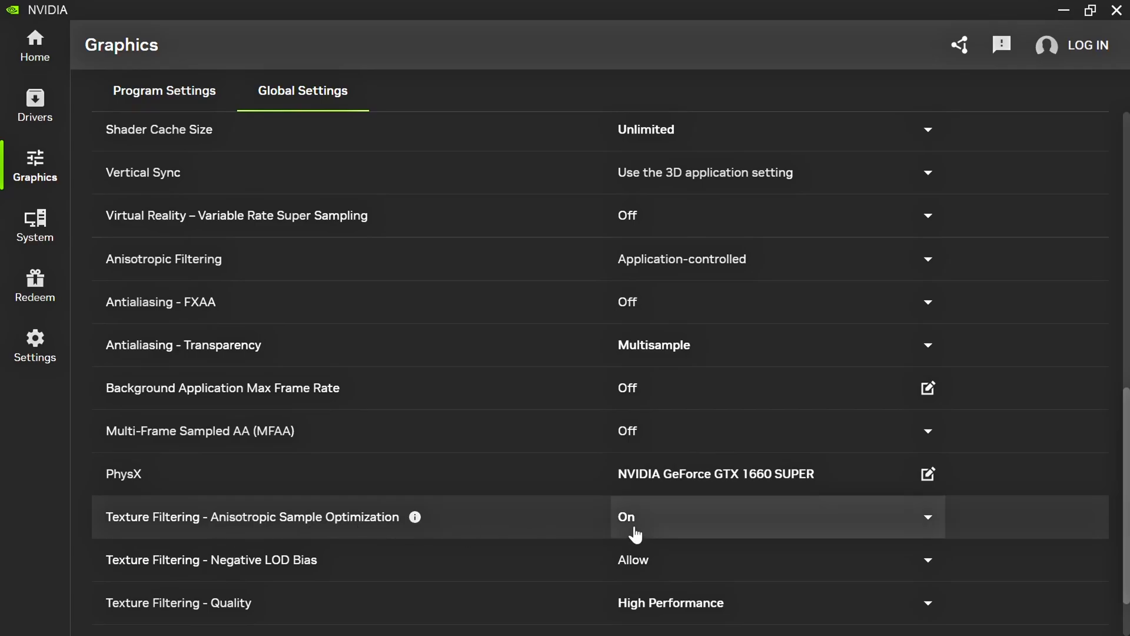
pyautogui.moveTo(173, 577)
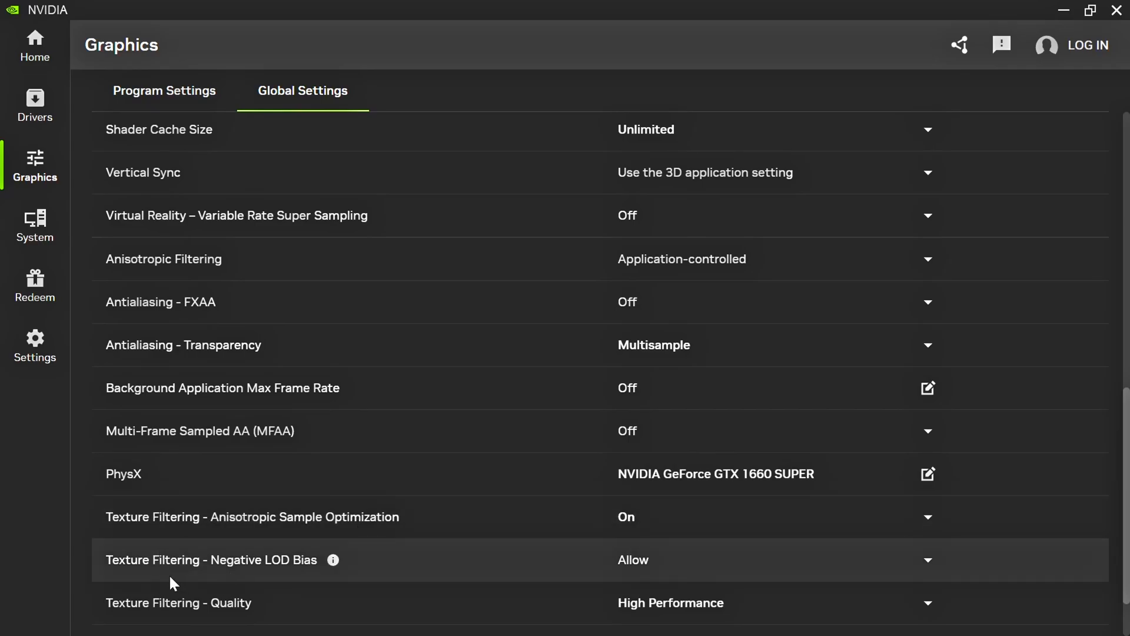
pyautogui.moveTo(663, 570)
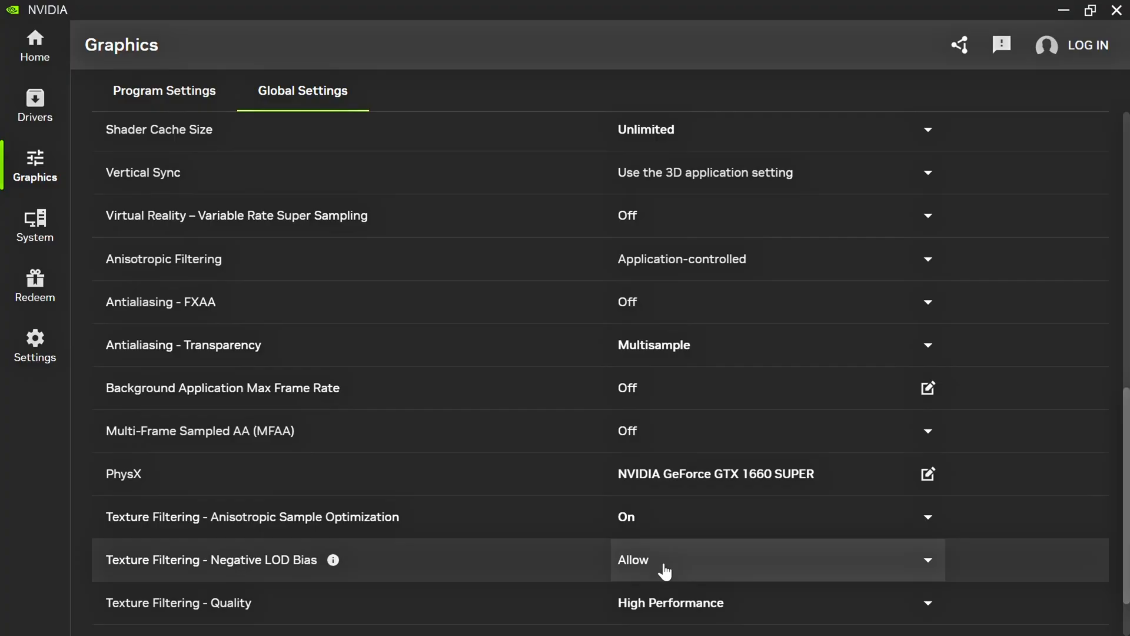
pyautogui.moveTo(201, 603)
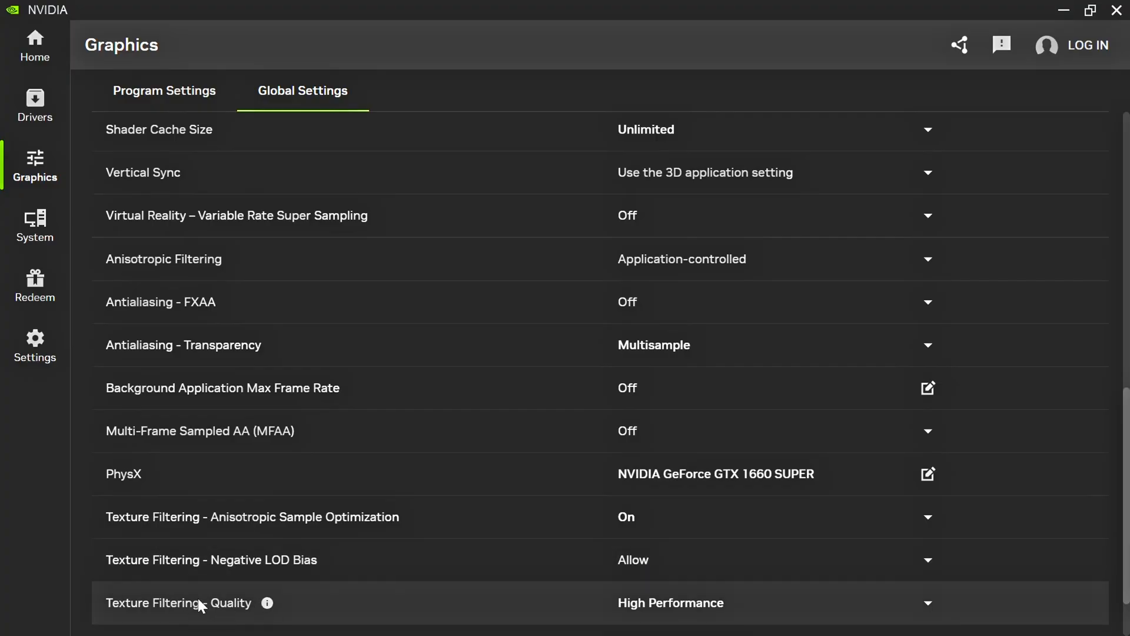
pyautogui.scroll(-3)
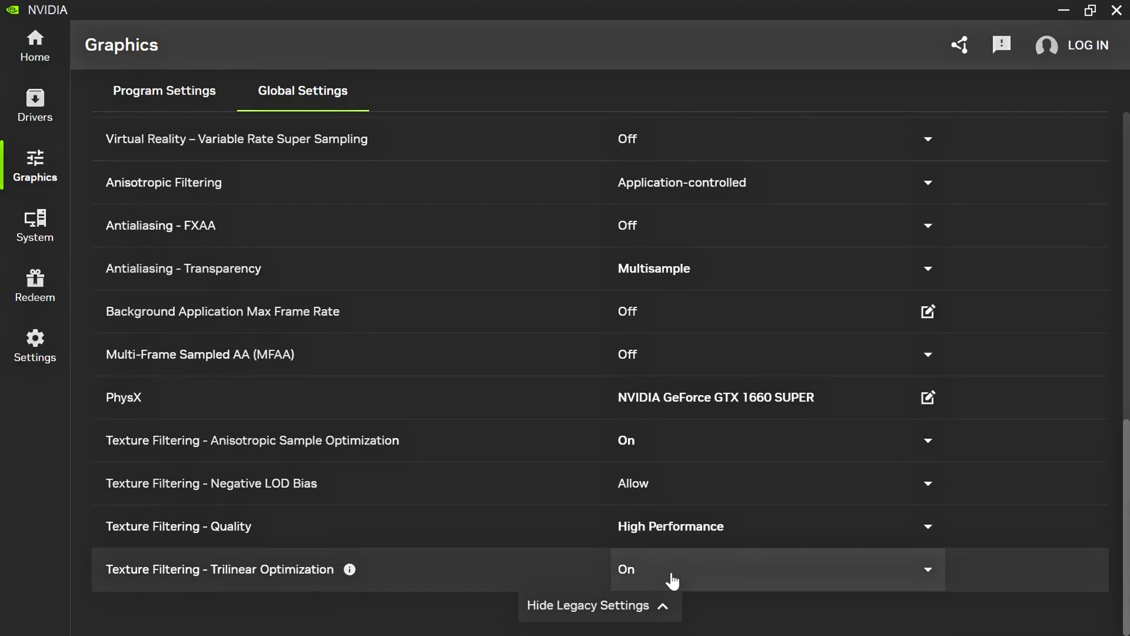
pyautogui.moveTo(227, 588)
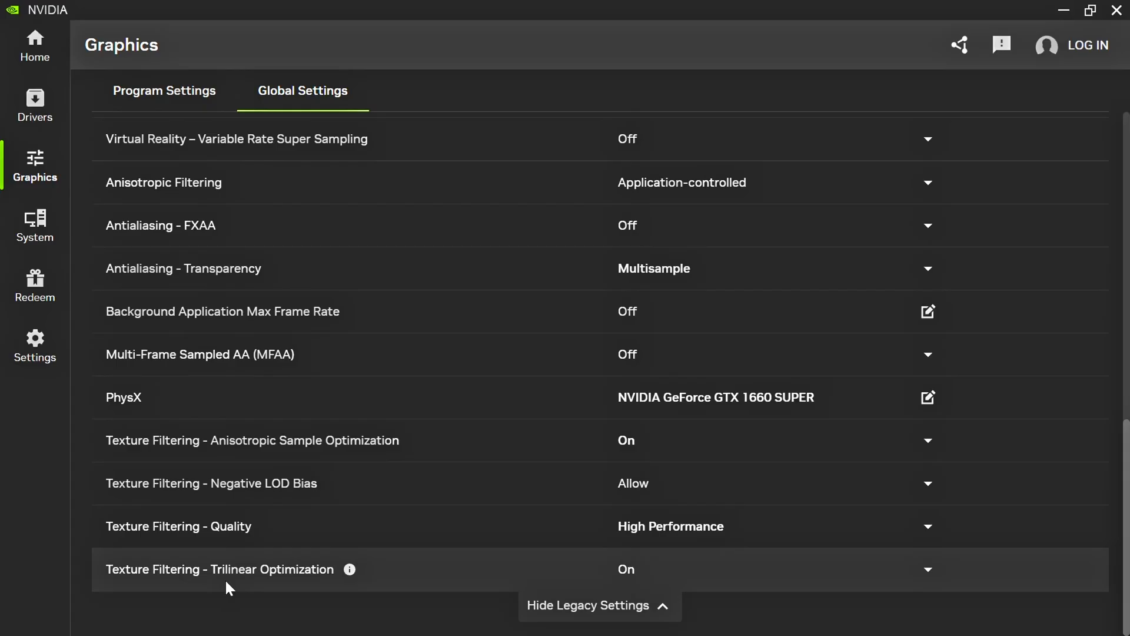
pyautogui.moveTo(451, 579)
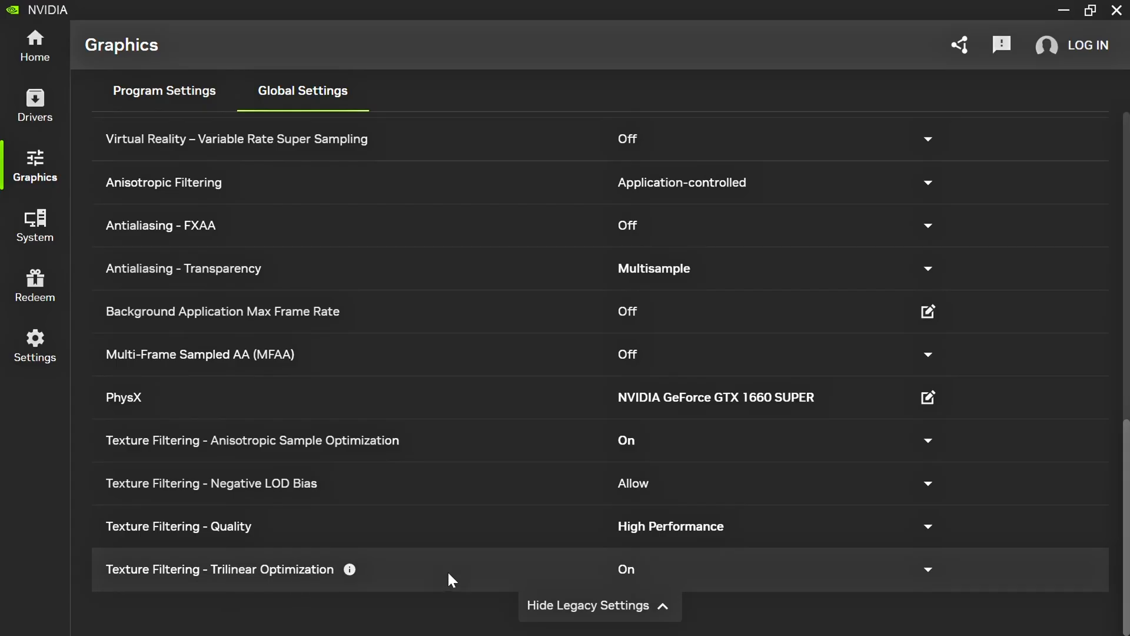